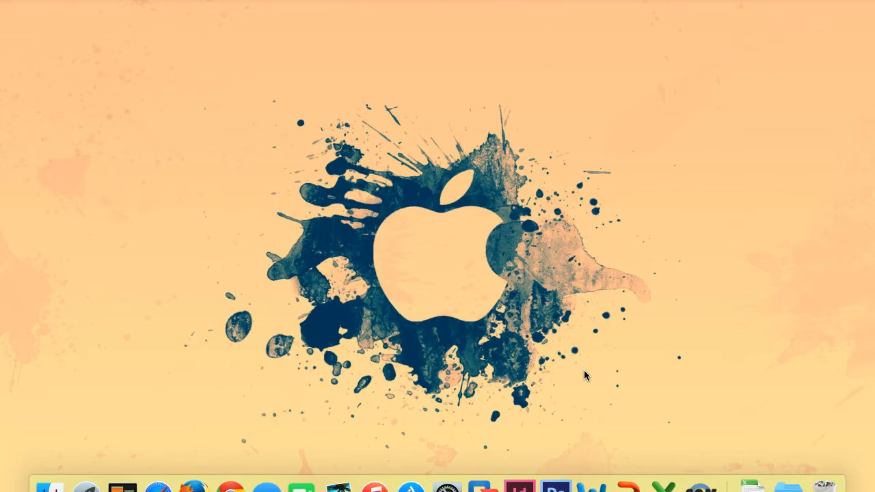
mouse_move(560, 344)
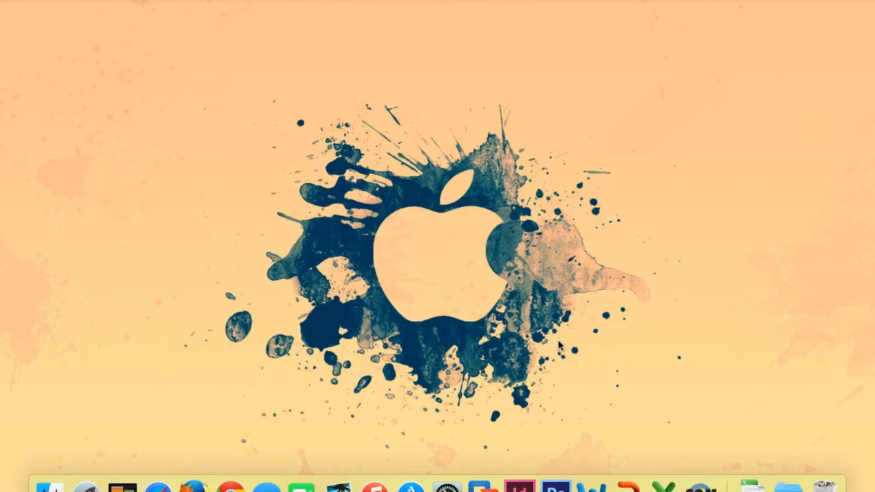
mouse_move(196, 487)
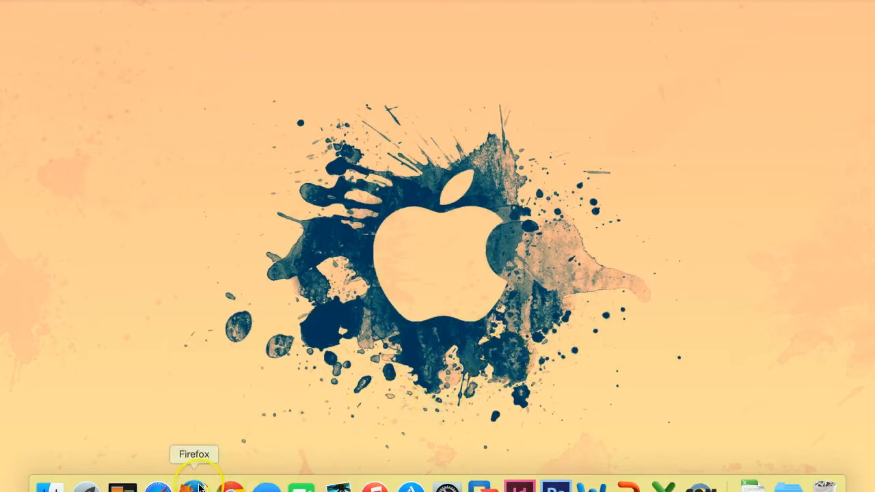
Launch Firefox from the Dock and go to wevideo.com.
left_click(194, 486)
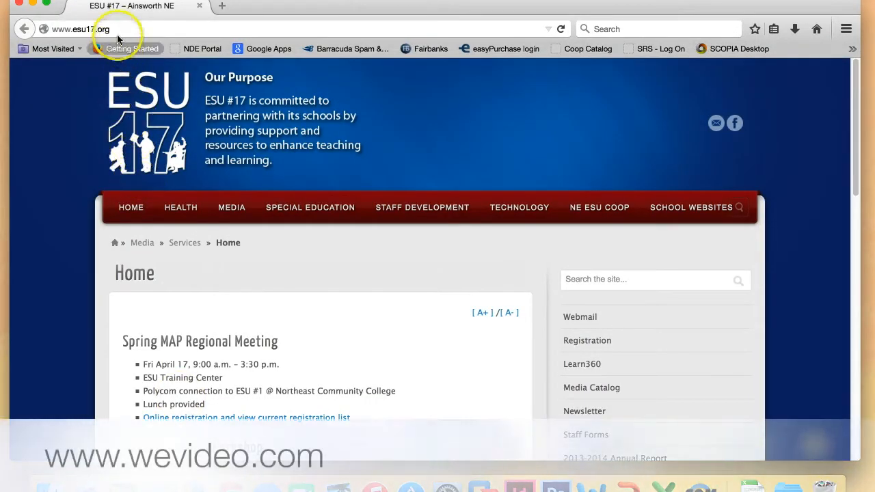
left_click(82, 29)
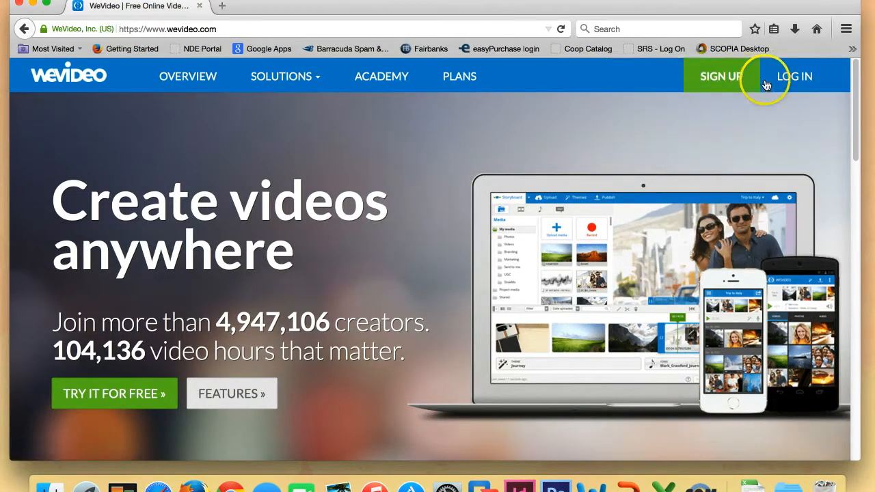
mouse_move(794, 77)
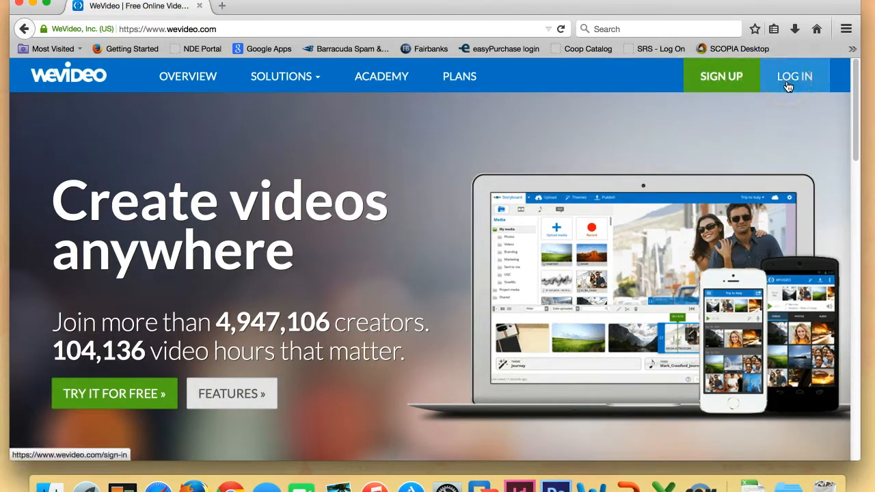
Go to the WeVideo Log In page from the home page header.
left_click(793, 76)
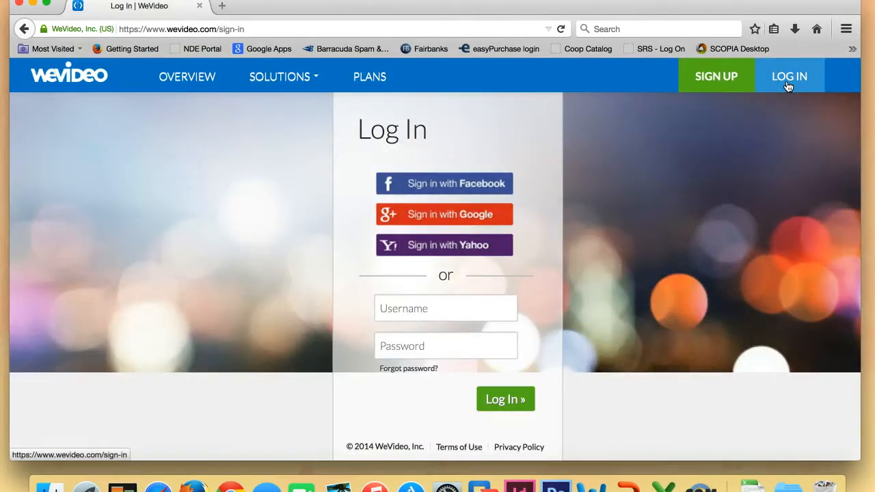
mouse_move(443, 213)
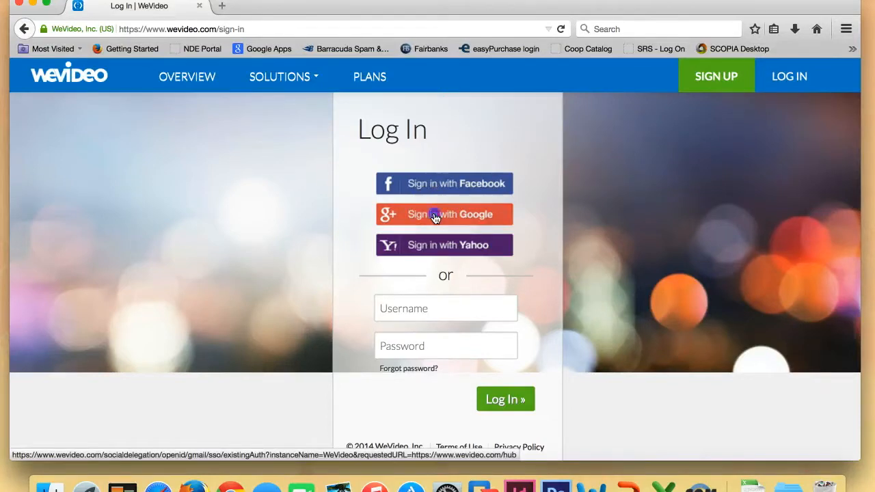
Sign in to WeVideo with Google and pick the account from the chooser.
left_click(443, 213)
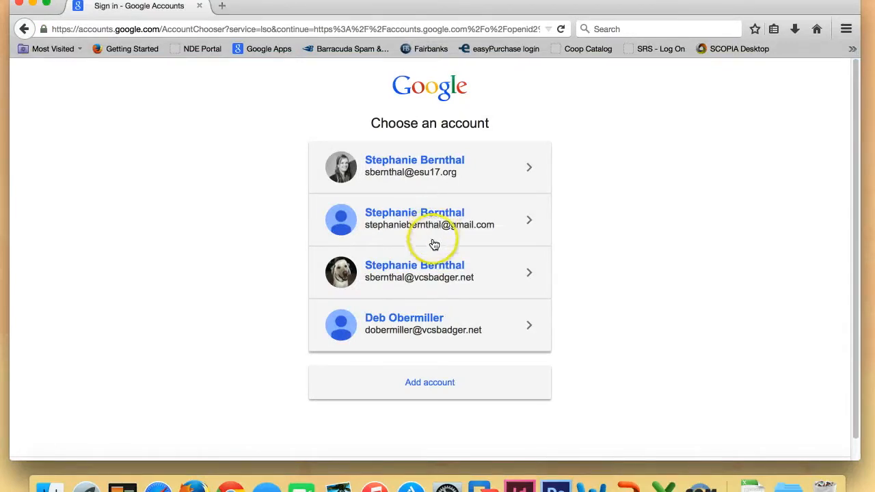
mouse_move(432, 265)
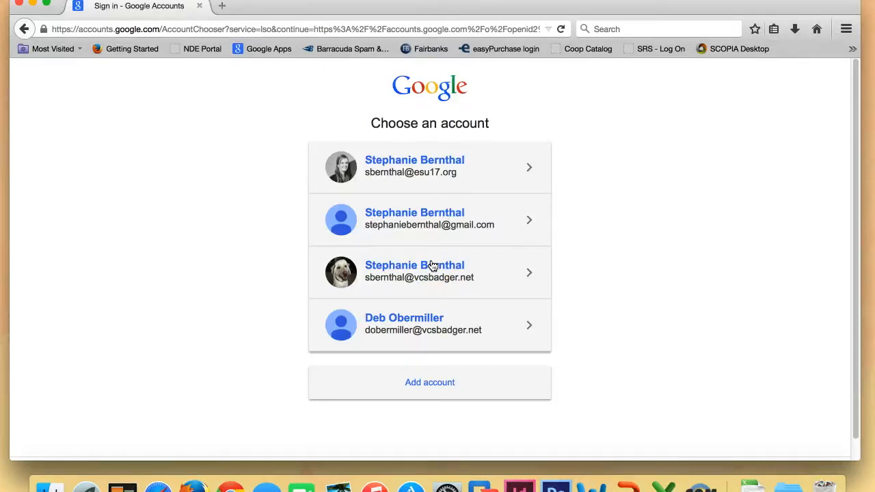
left_click(429, 271)
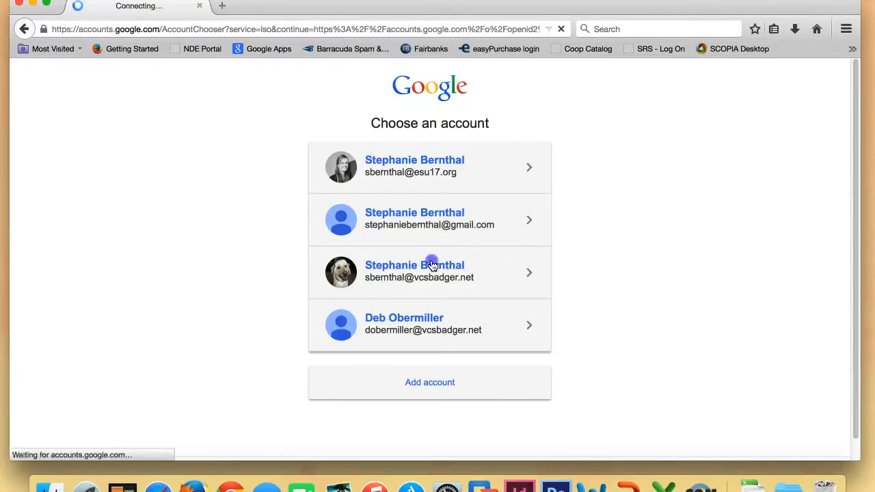
left_click(430, 271)
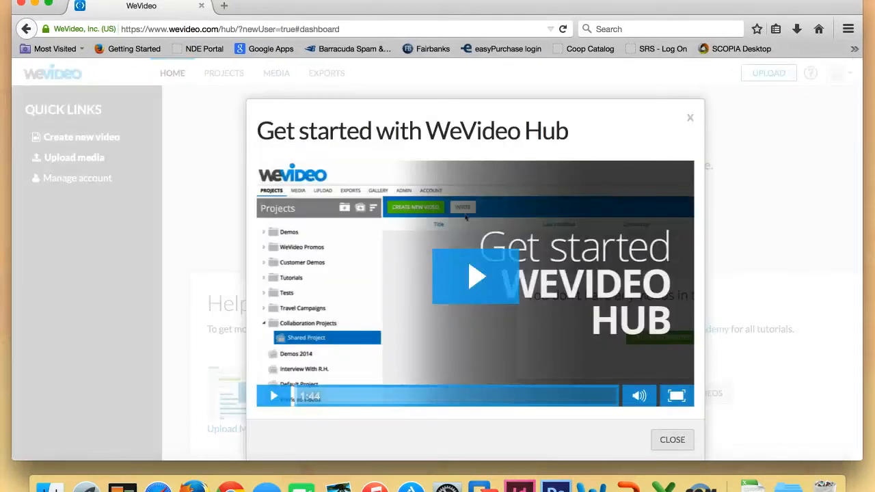
mouse_move(394, 91)
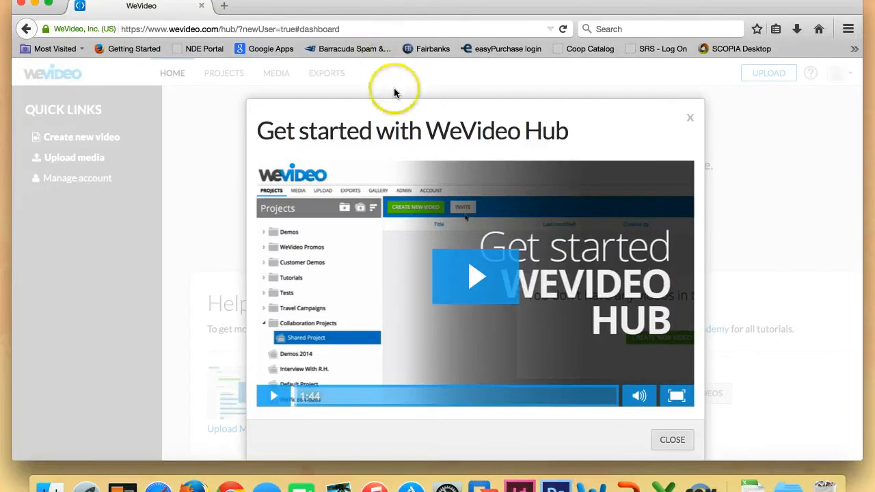
mouse_move(405, 123)
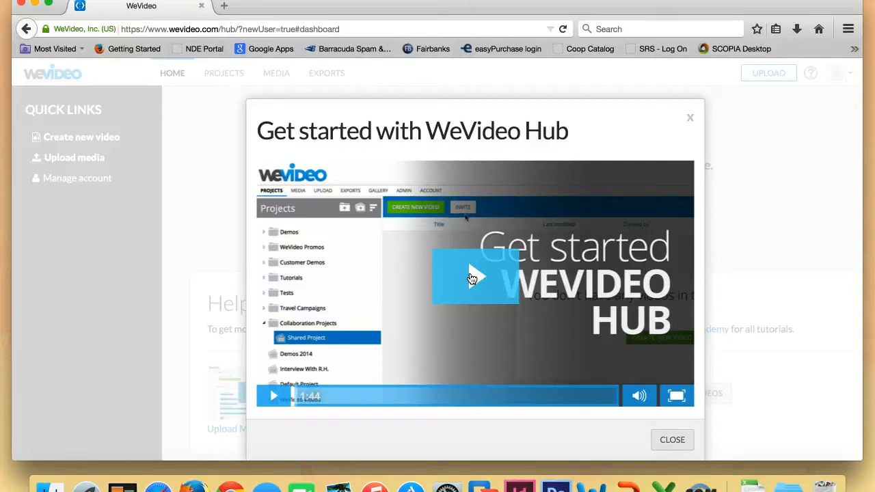
mouse_move(599, 369)
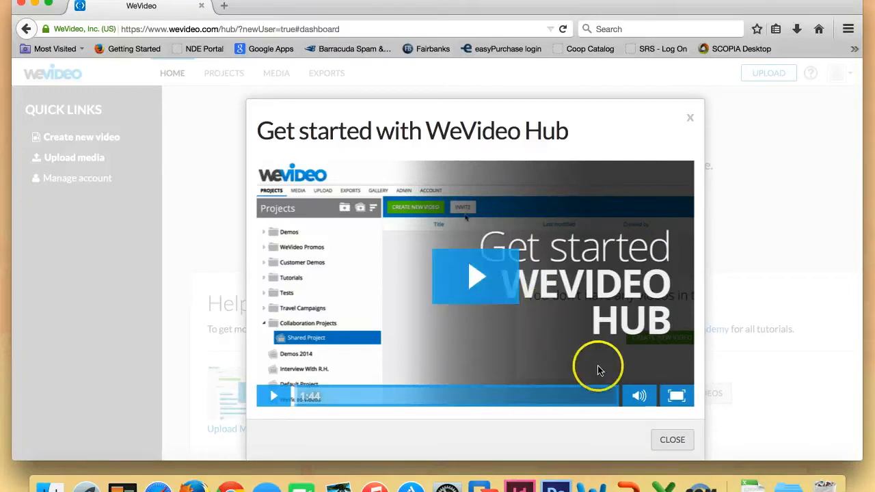
mouse_move(672, 440)
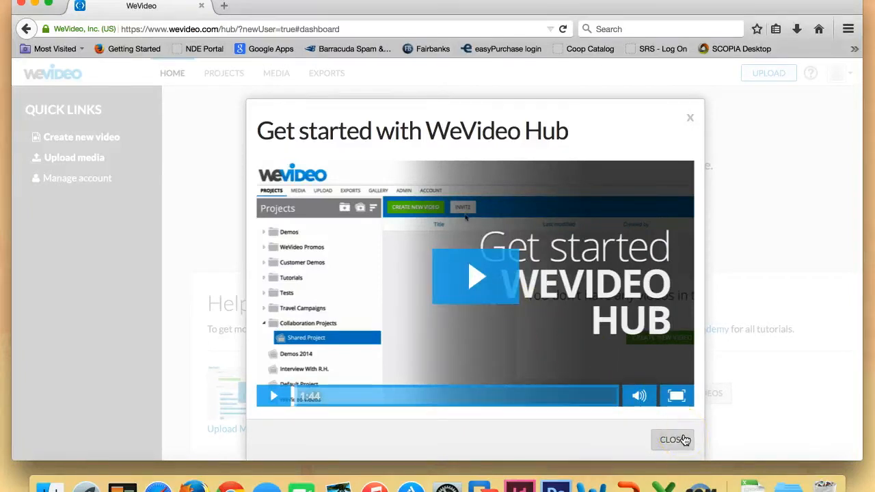
Dismiss the Get started with WeVideo Hub welcome video.
left_click(672, 441)
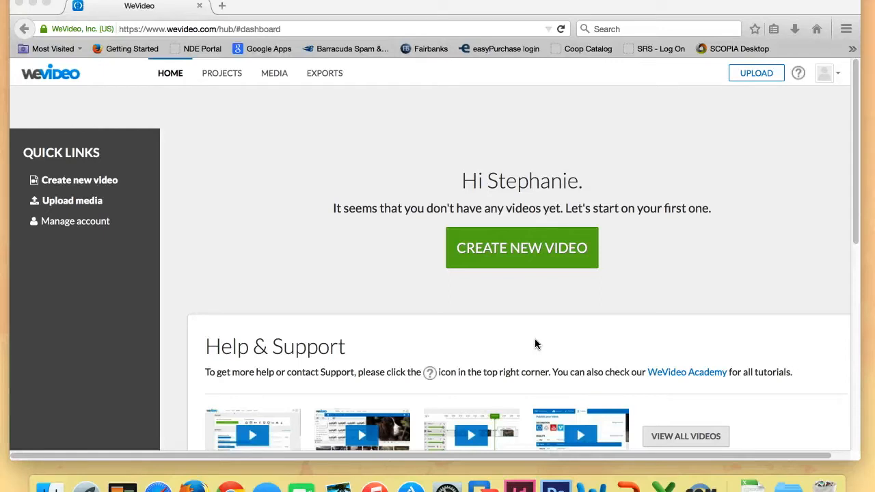
mouse_move(538, 206)
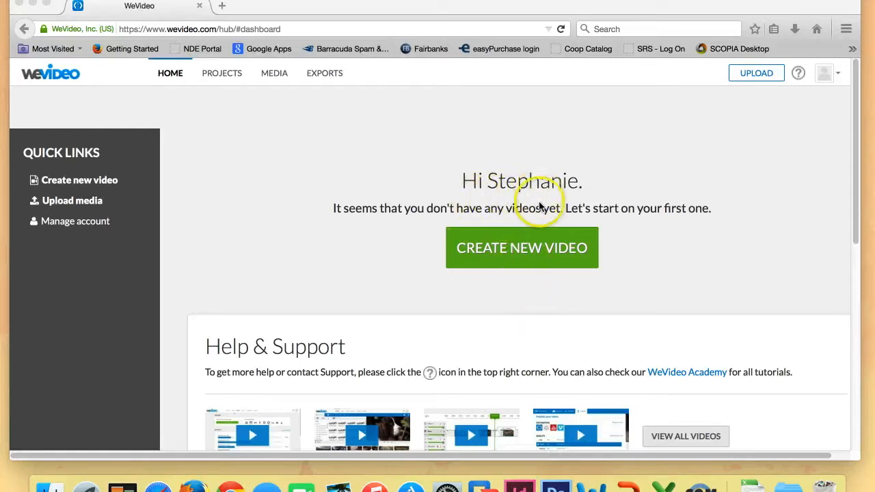
mouse_move(536, 255)
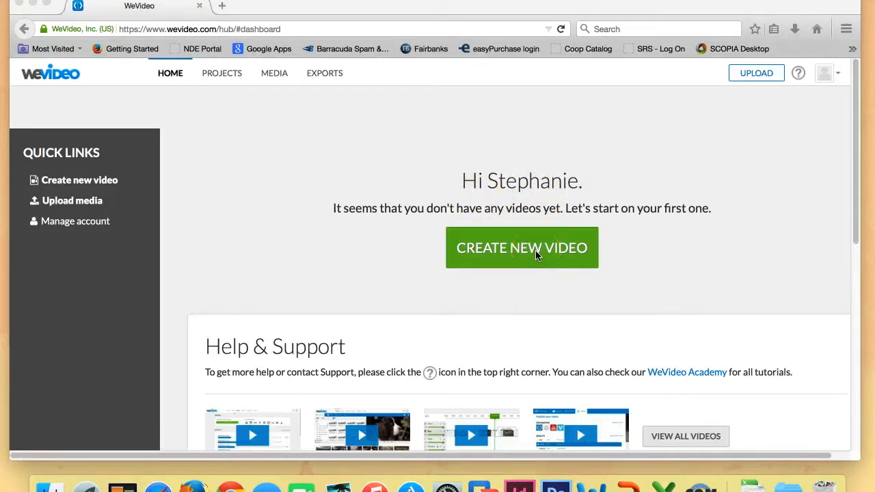
scroll("down", 3)
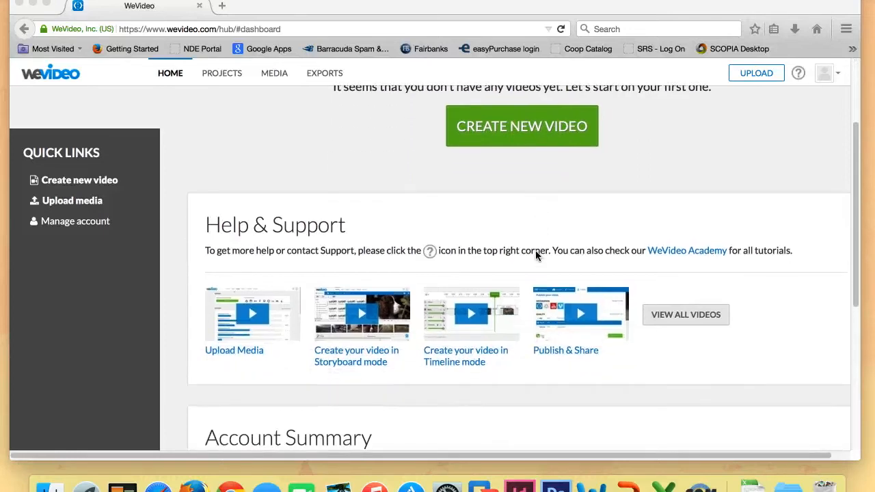
scroll("down", 3)
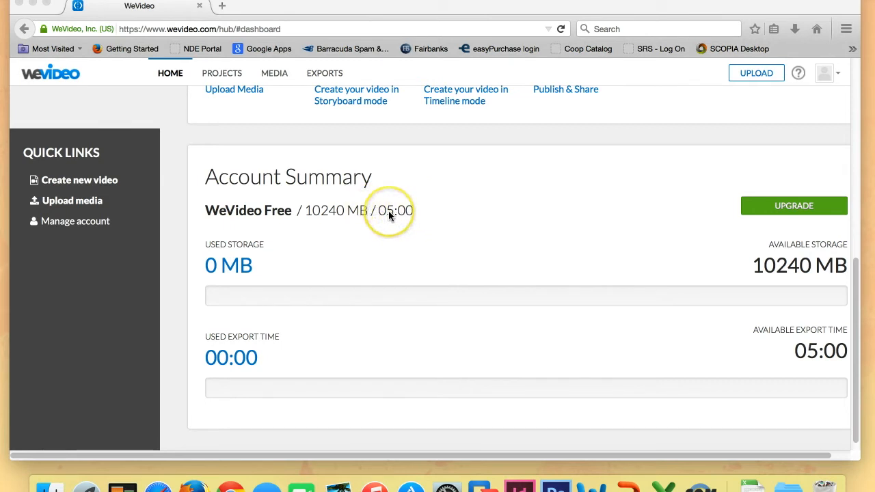
mouse_move(391, 216)
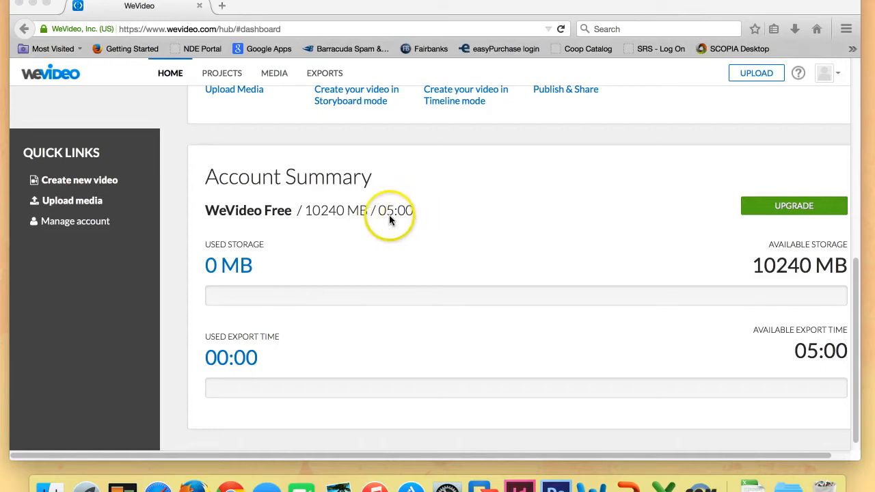
mouse_move(386, 219)
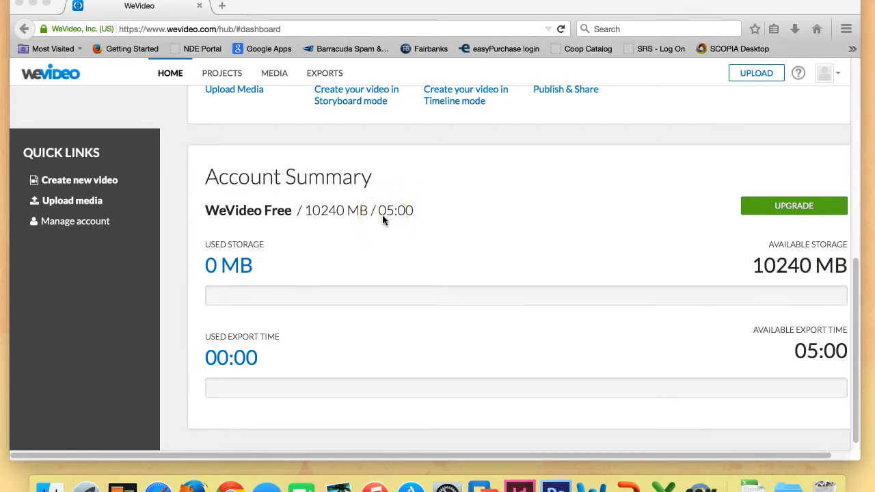
mouse_move(383, 227)
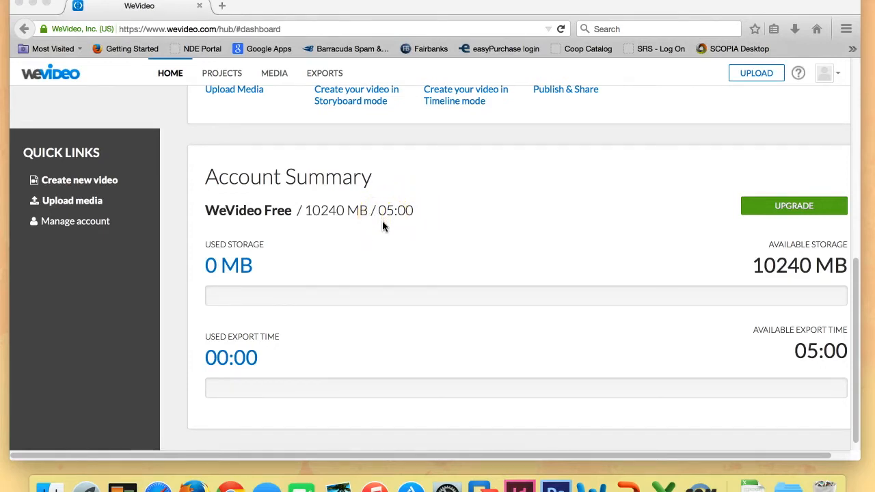
Start a brand new video project from the dashboard's CREATE NEW VIDEO button.
scroll("up", 3)
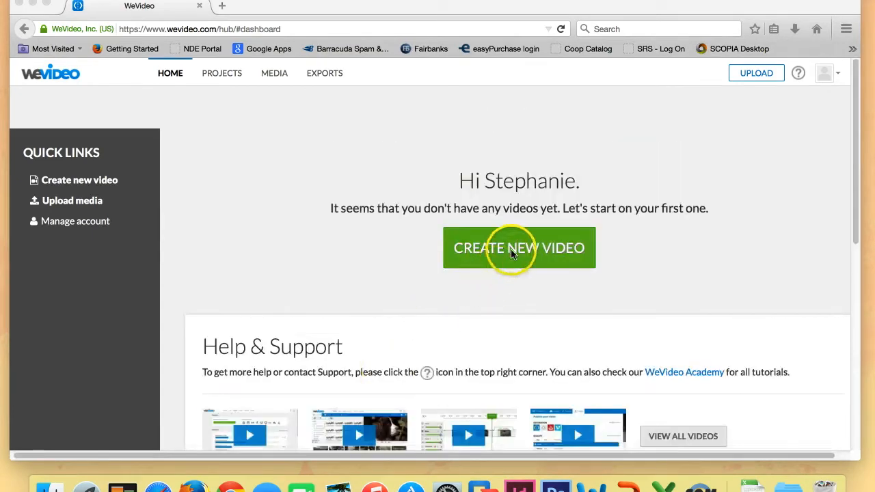
left_click(520, 248)
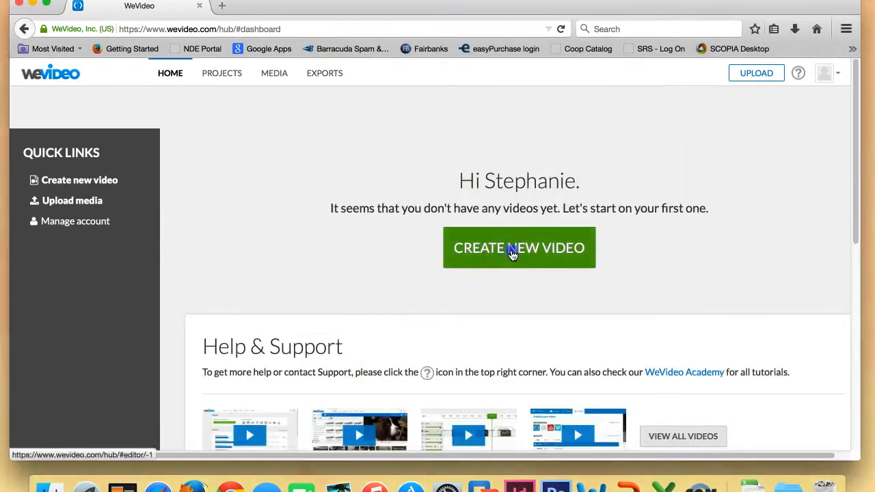
left_click(519, 248)
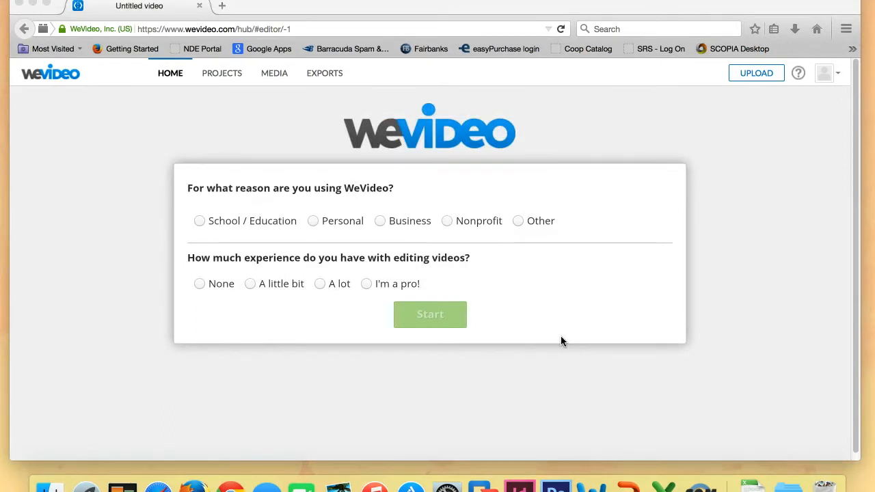
mouse_move(498, 328)
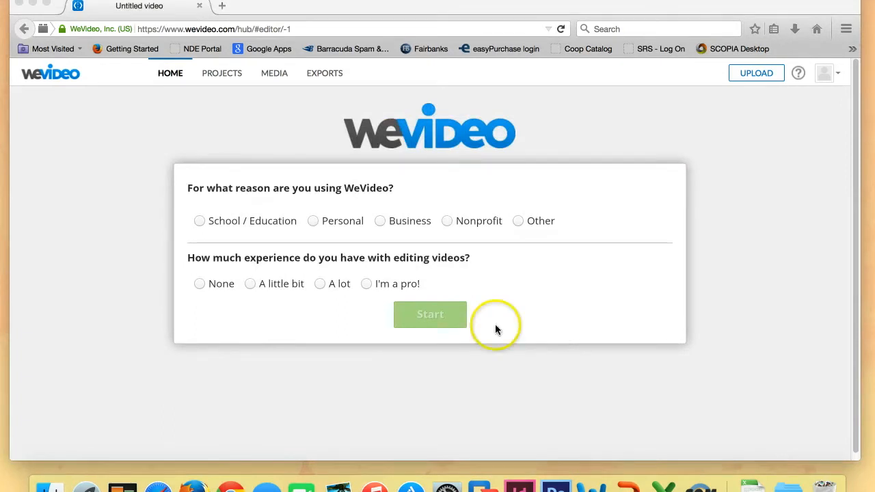
mouse_move(199, 226)
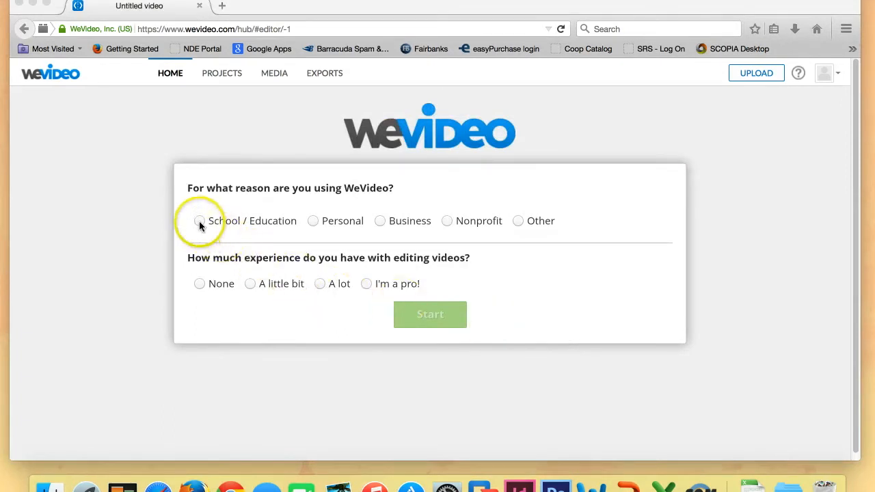
Answer the setup form as a K-12 School/Education student with a little editing experience and submit it.
left_click(199, 220)
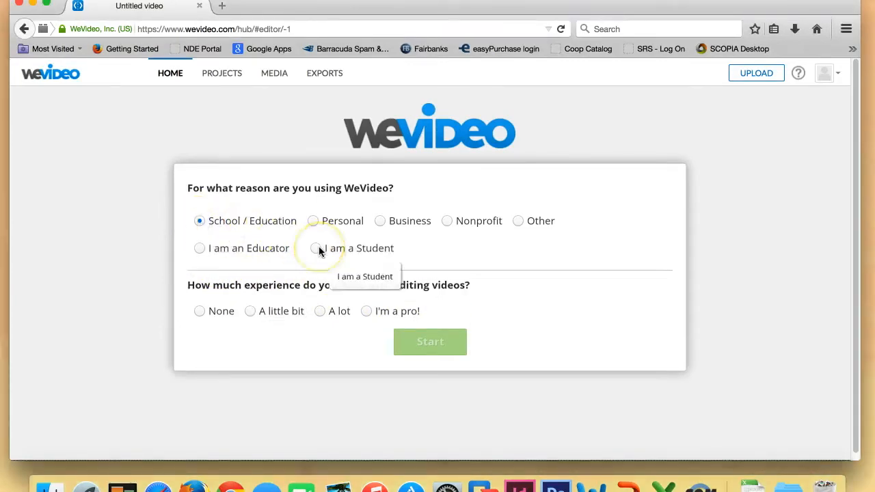
left_click(315, 248)
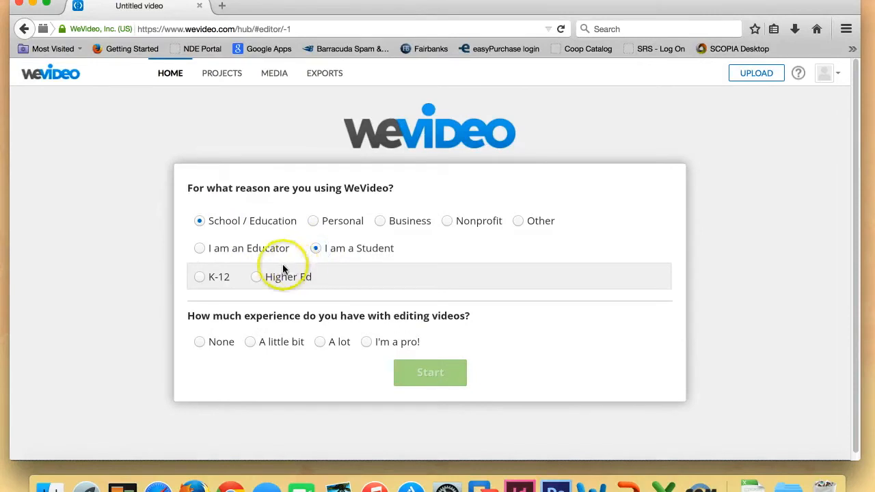
left_click(200, 277)
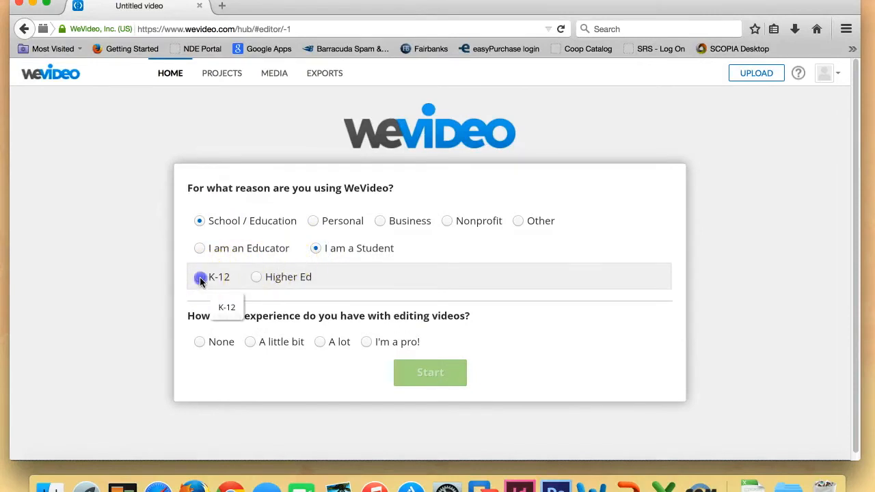
left_click(200, 277)
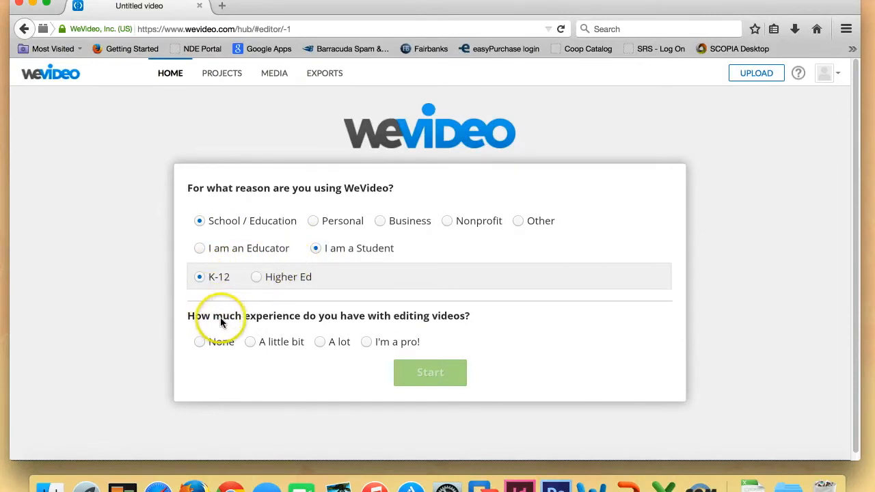
mouse_move(289, 322)
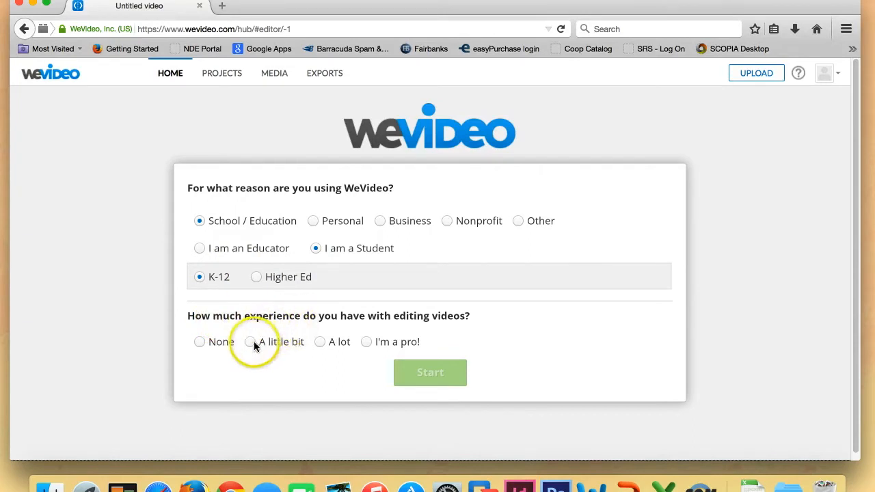
left_click(250, 341)
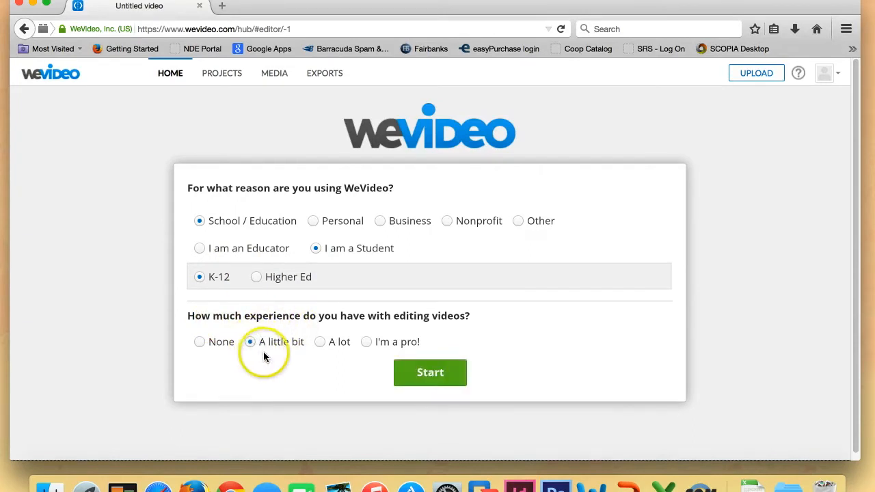
mouse_move(429, 372)
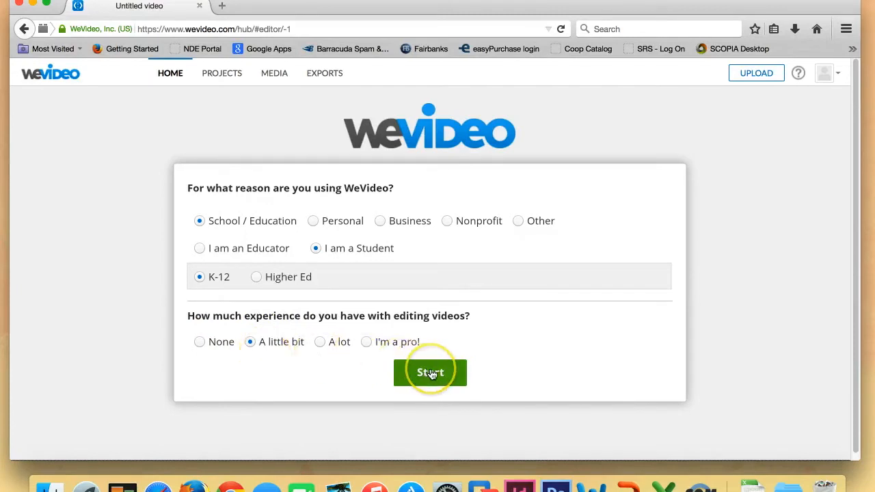
left_click(429, 372)
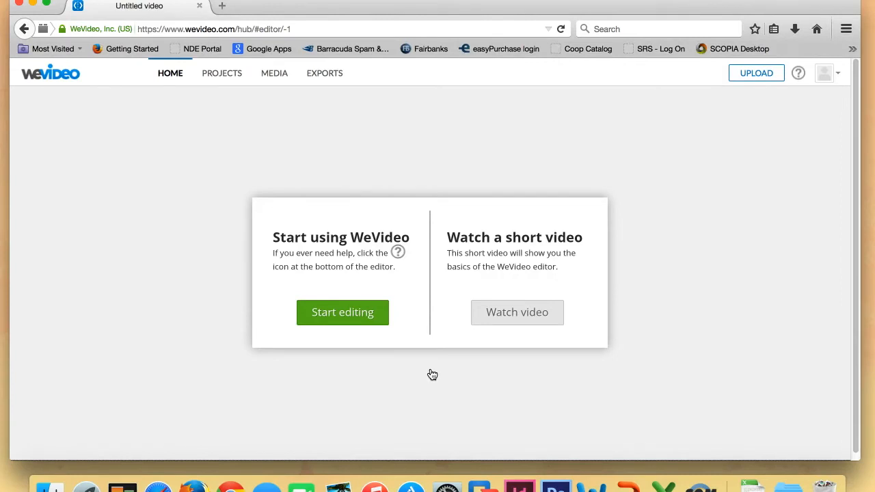
mouse_move(342, 312)
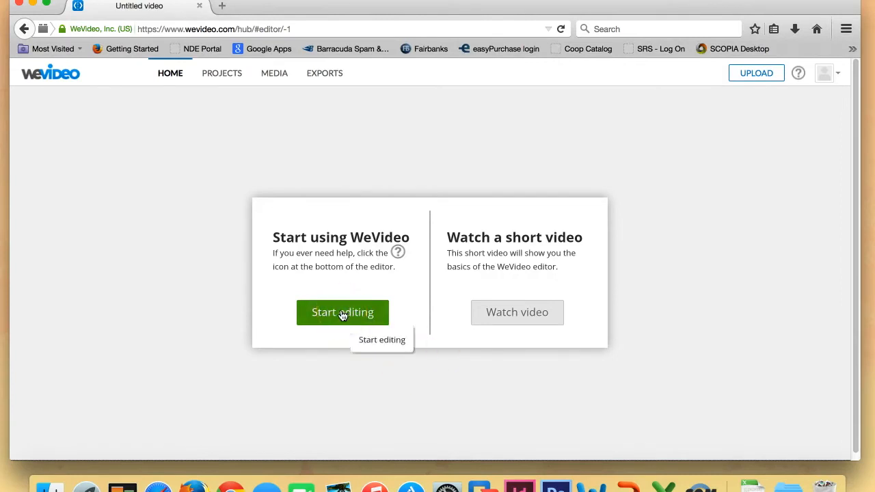
Choose Start editing to enter the storyboard editor for the untitled video.
left_click(342, 312)
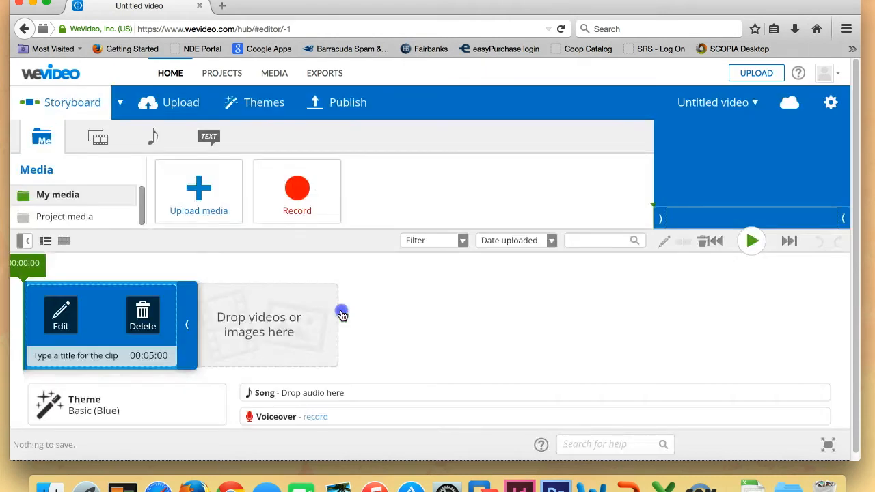
mouse_move(342, 314)
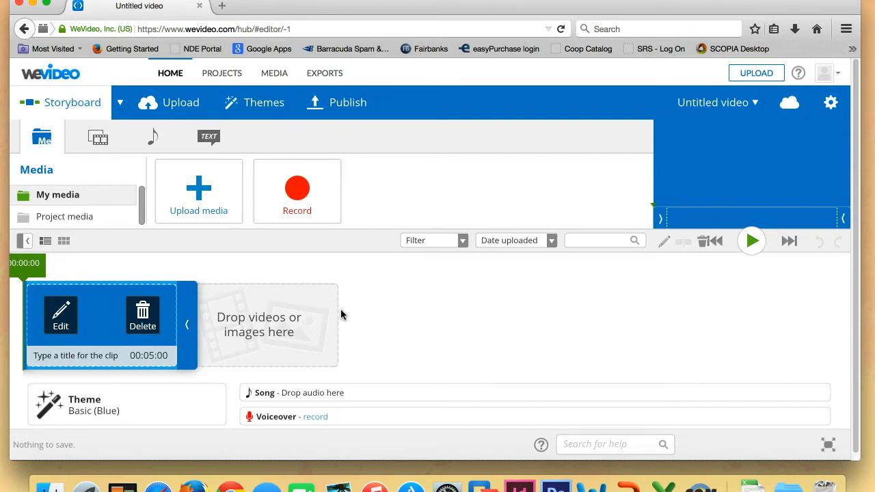
mouse_move(198, 150)
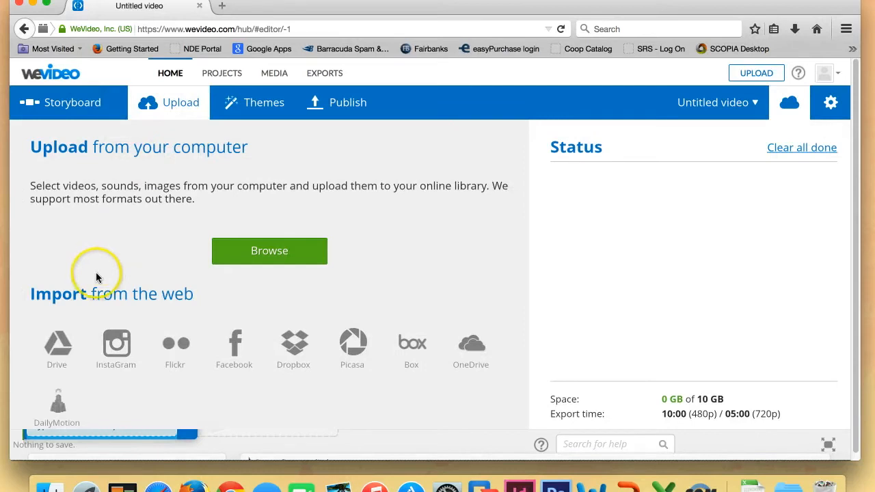
mouse_move(178, 296)
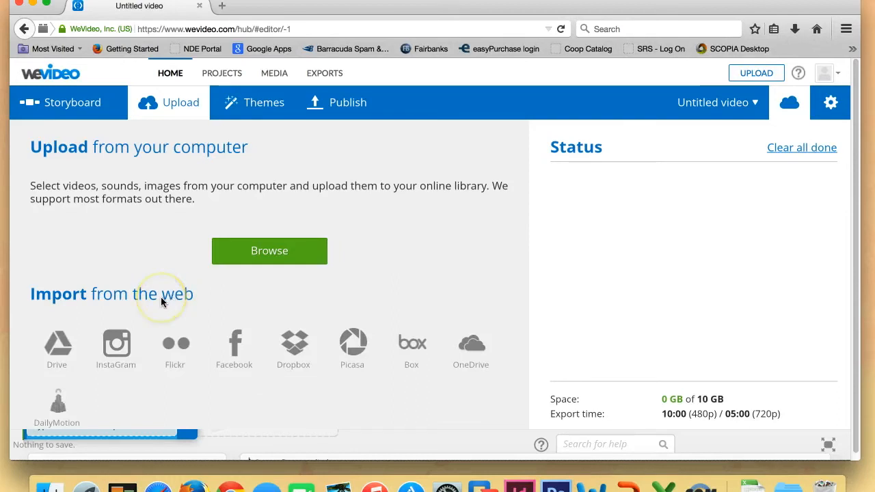
mouse_move(132, 314)
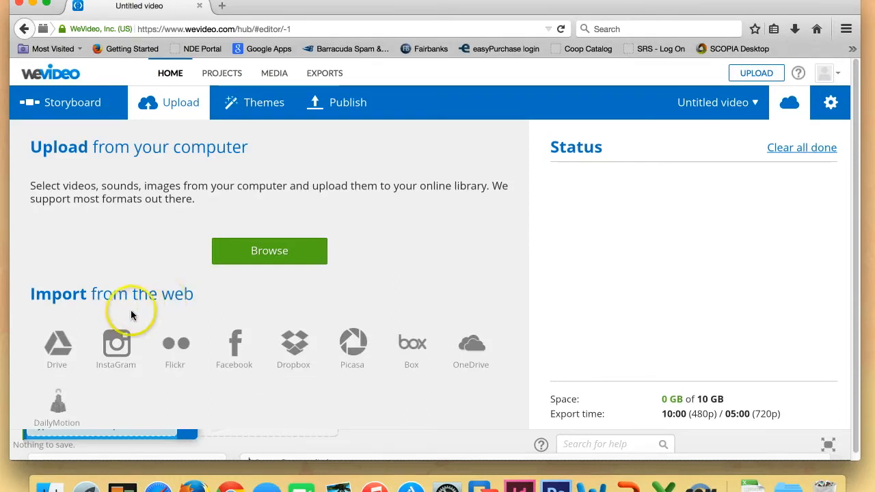
mouse_move(57, 345)
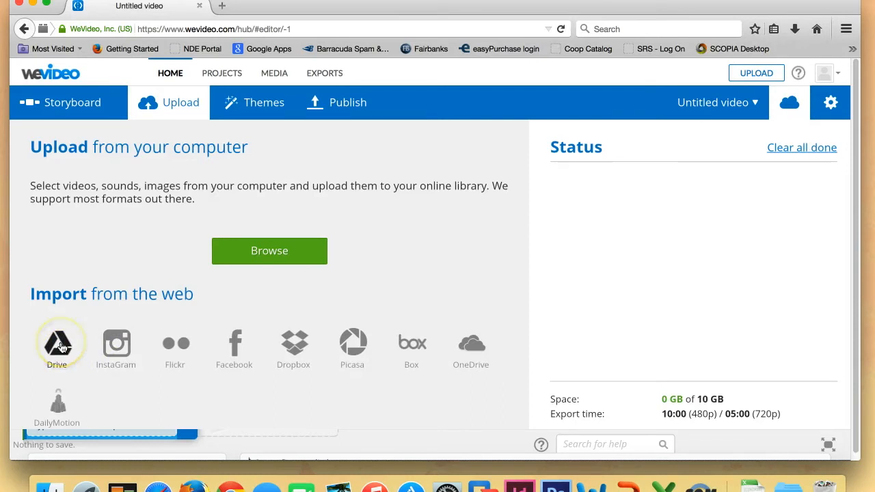
Choose Google Drive as the import source on the Upload page.
left_click(57, 345)
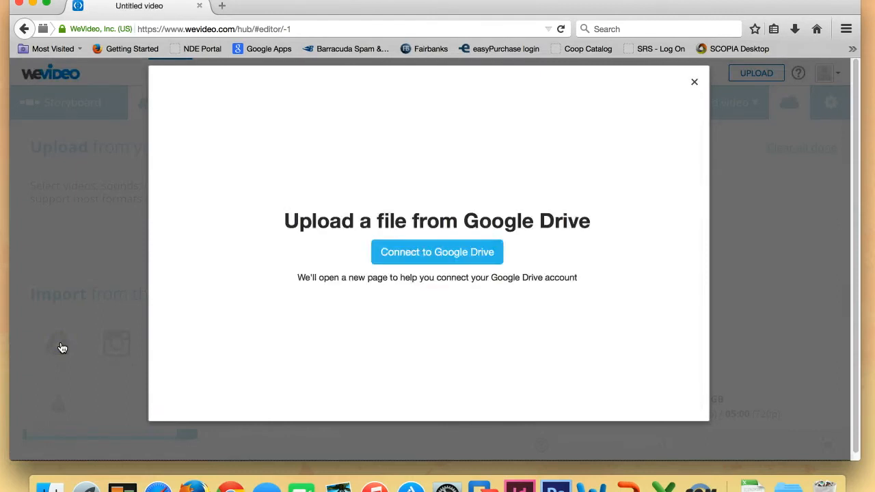
mouse_move(326, 279)
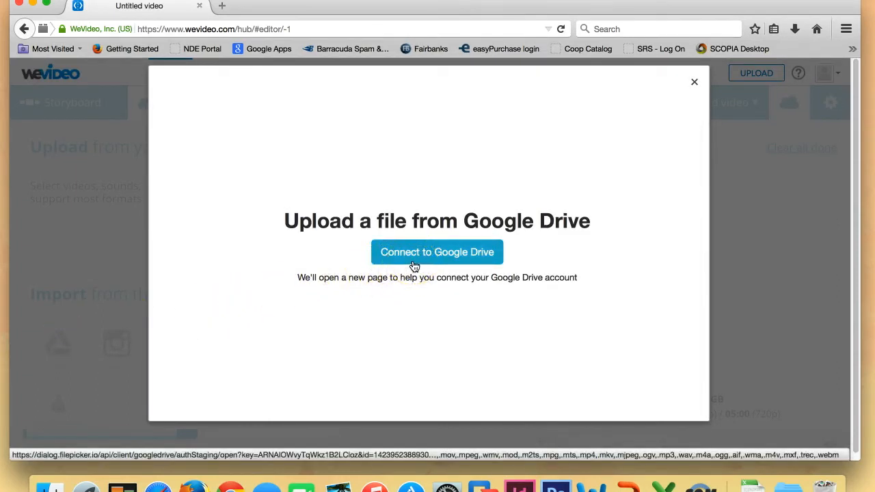
Request a connection to Google Drive from the upload dialog.
left_click(438, 252)
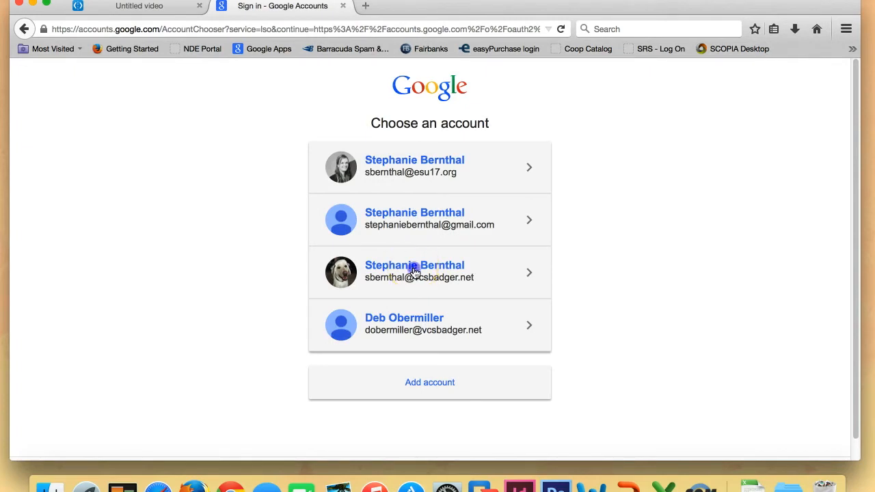
Pick the Google account and grant Filepicker.io access to its Drive files.
left_click(430, 272)
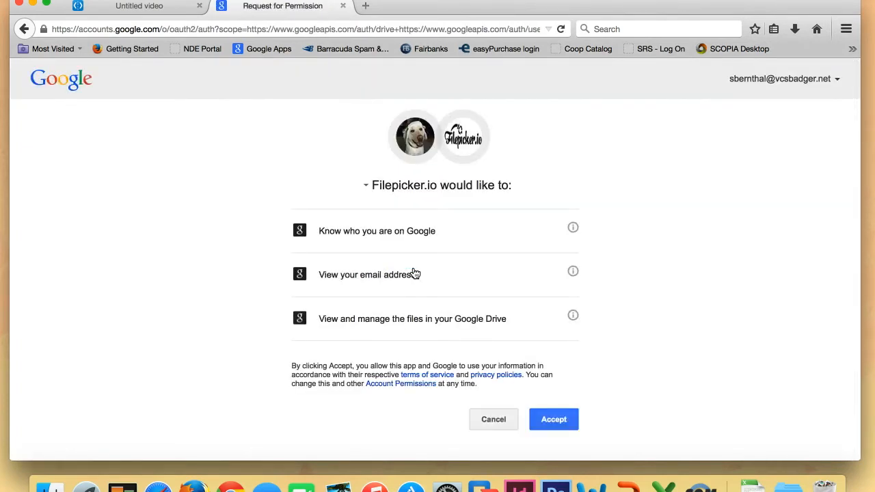
mouse_move(404, 246)
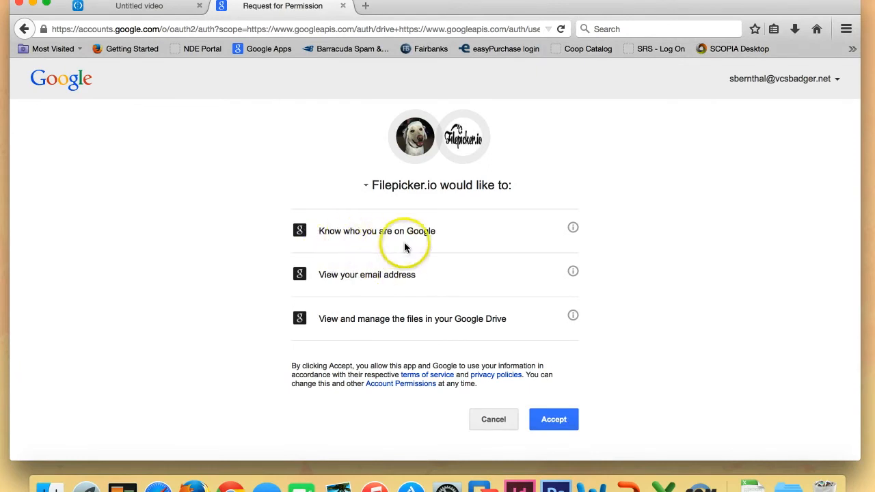
mouse_move(440, 288)
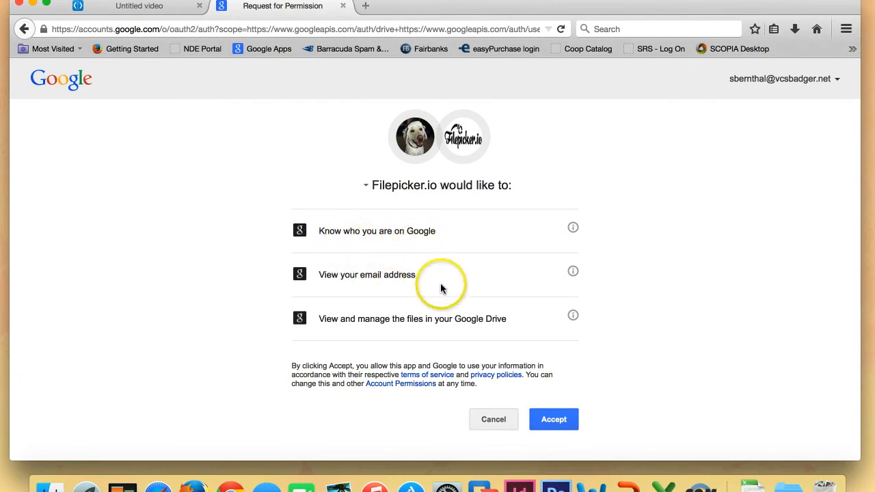
mouse_move(517, 324)
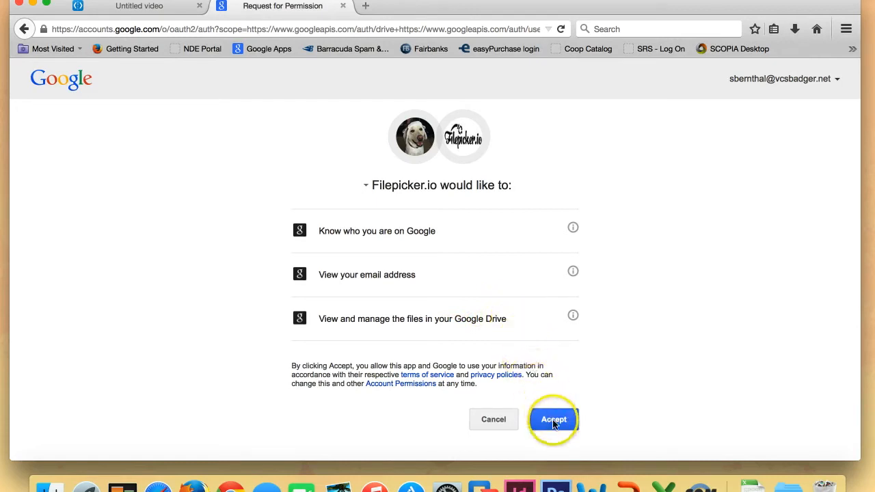
left_click(554, 419)
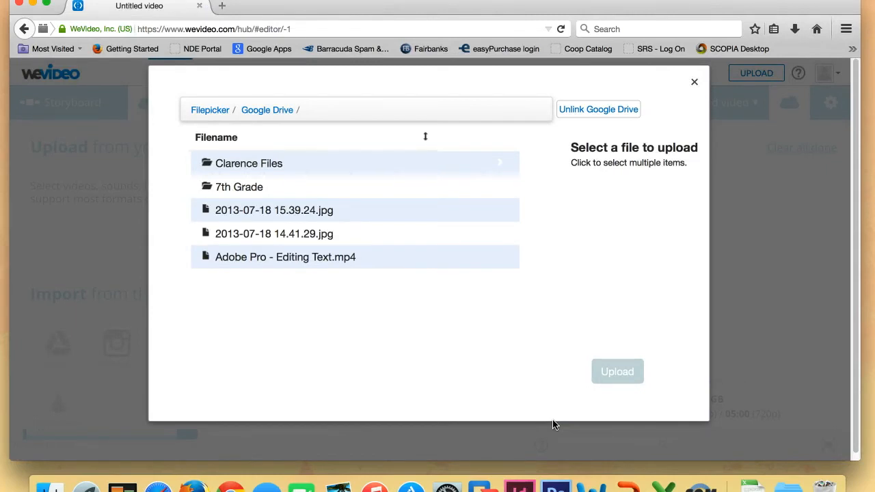
mouse_move(506, 372)
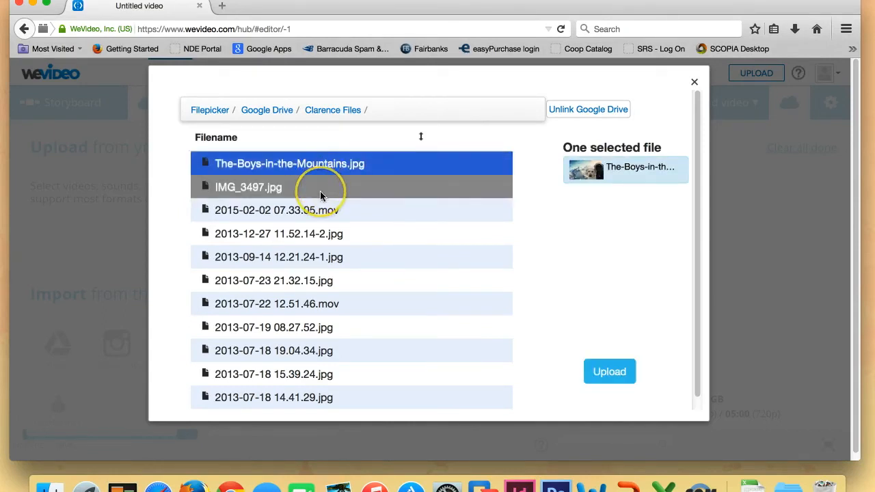
mouse_move(321, 196)
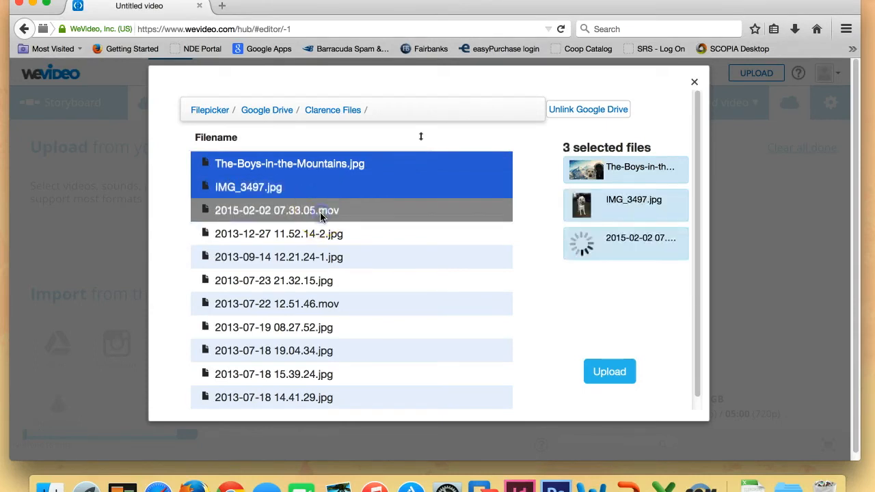
Select all eleven Clarence Files items and send them to upload.
left_click(279, 234)
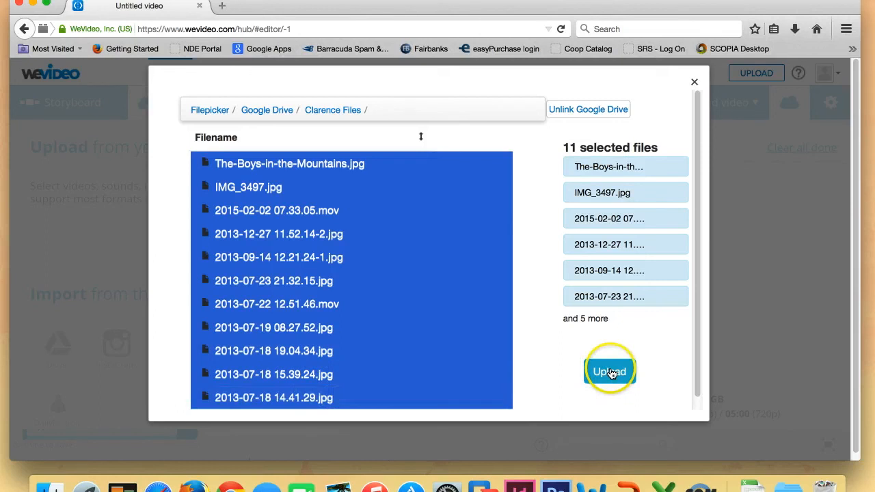
left_click(609, 370)
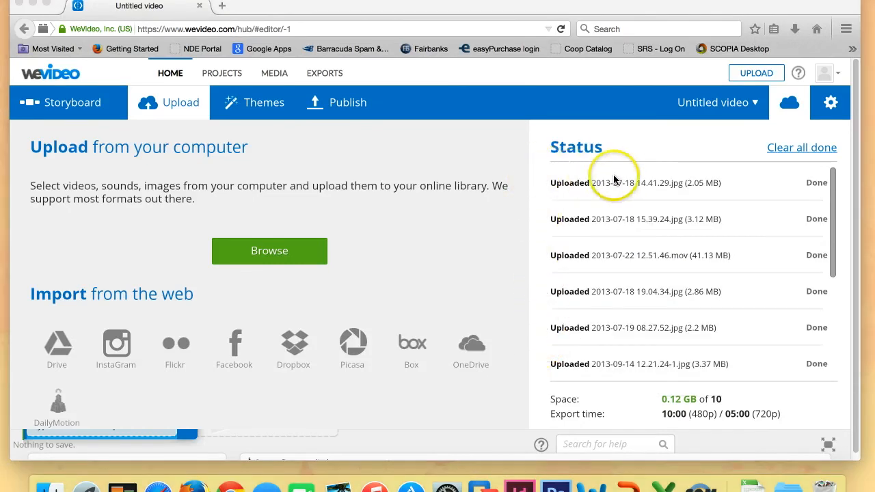
mouse_move(602, 280)
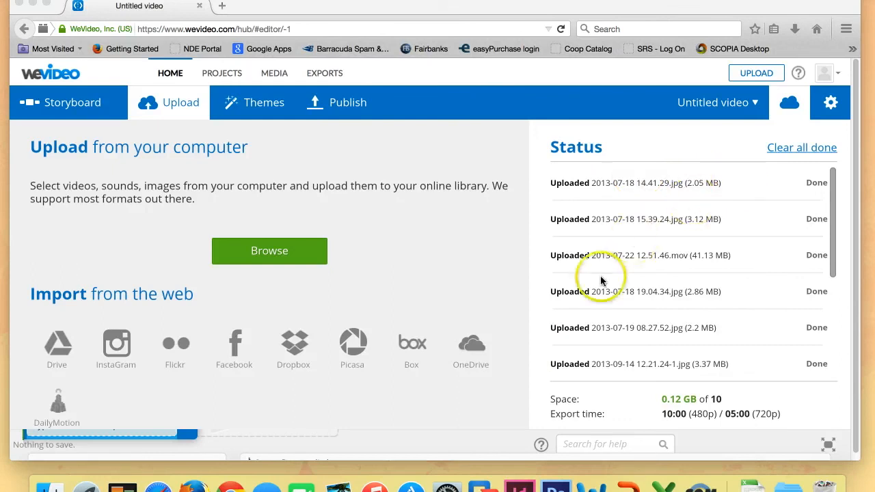
mouse_move(559, 361)
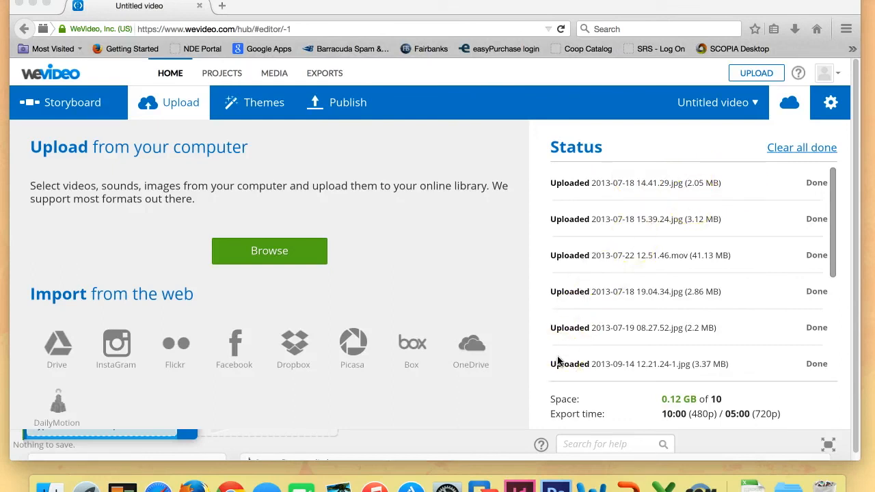
mouse_move(88, 110)
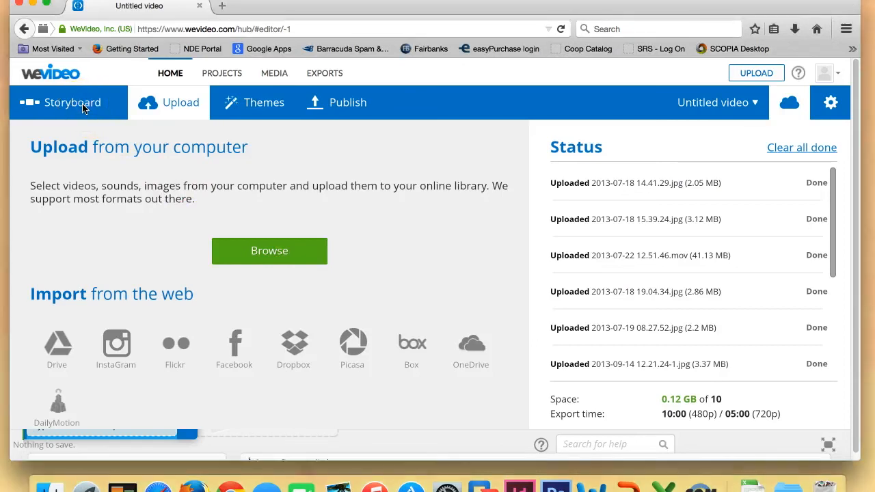
Return to the Storyboard editor and browse the imported Drive thumbnails in My media.
left_click(71, 101)
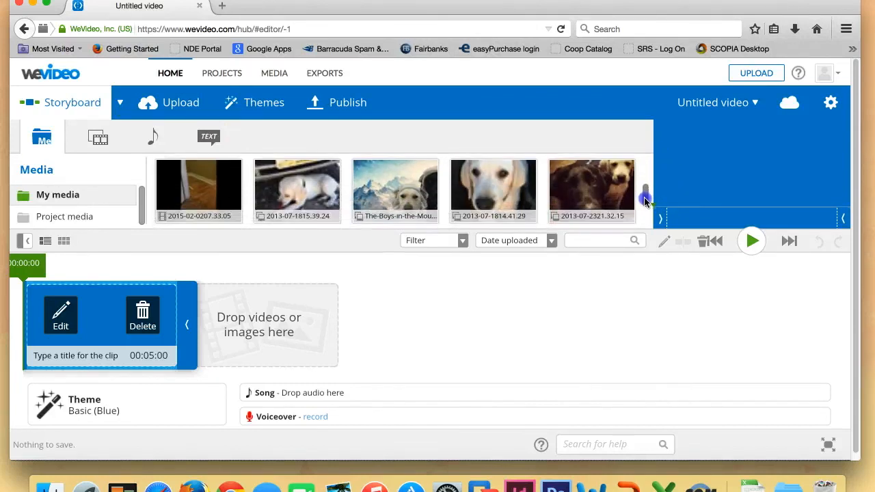
scroll("down", 3)
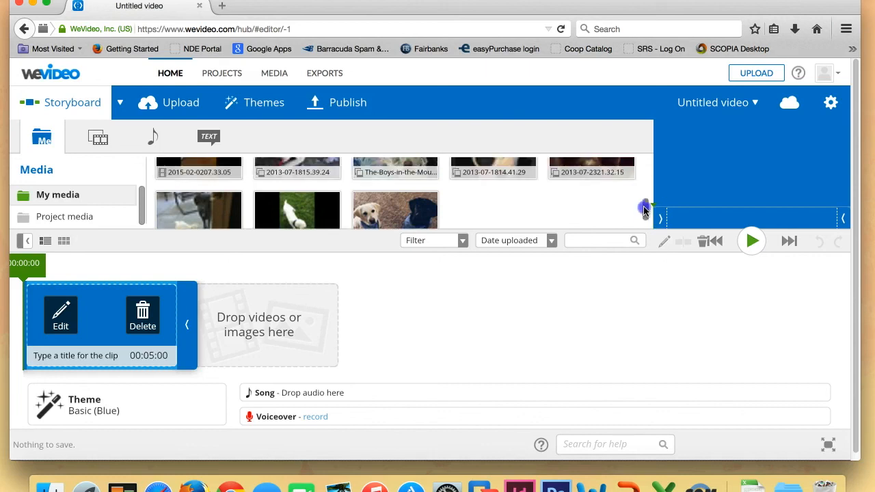
scroll("up", 3)
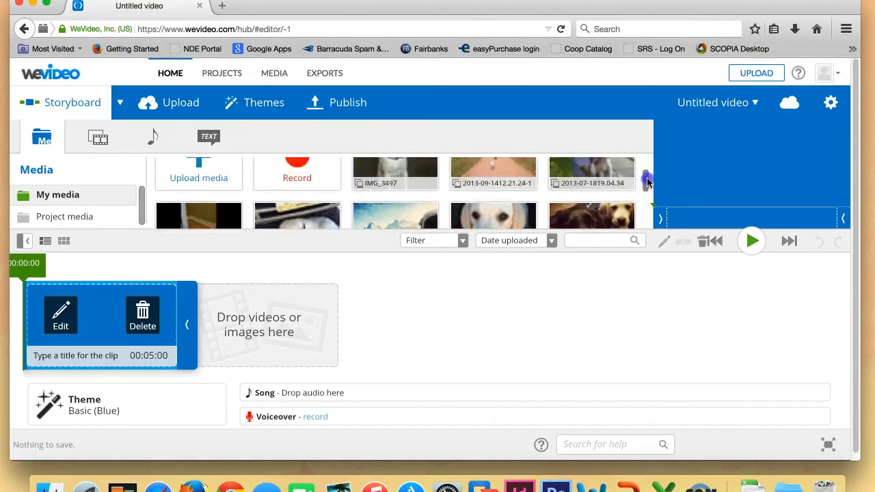
scroll("up", 3)
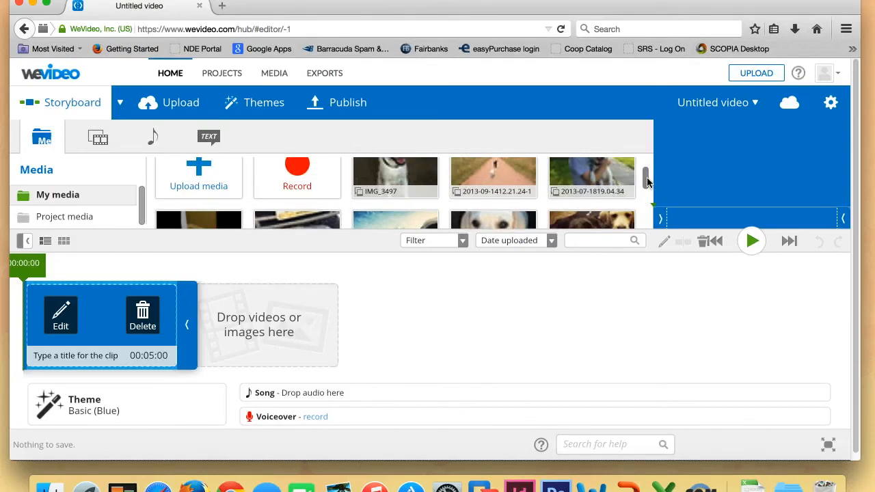